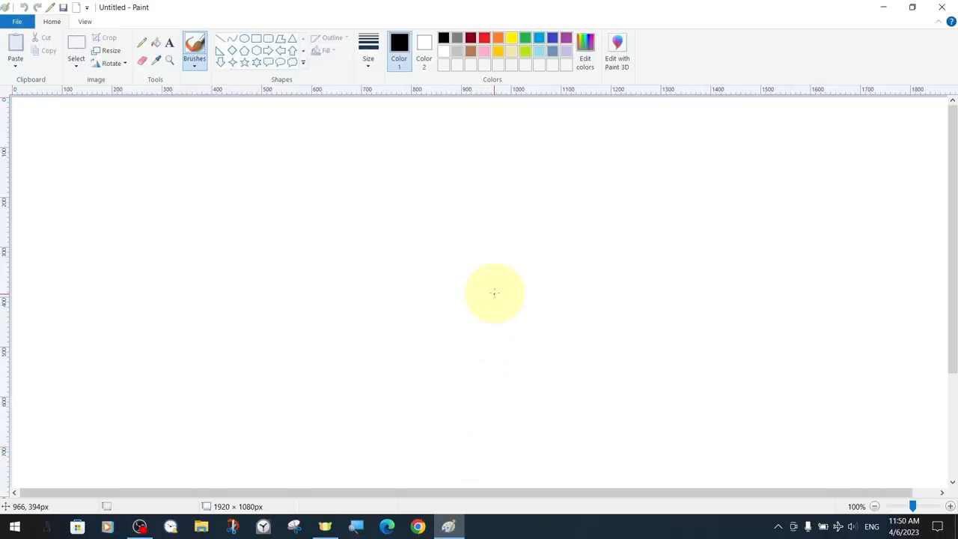
Zoom the blank 1920 × 1080 canvas to 800% so the pixel gridlines show.
{"action": "scroll", "scroll_direction": "down", "scroll_amount": 3}
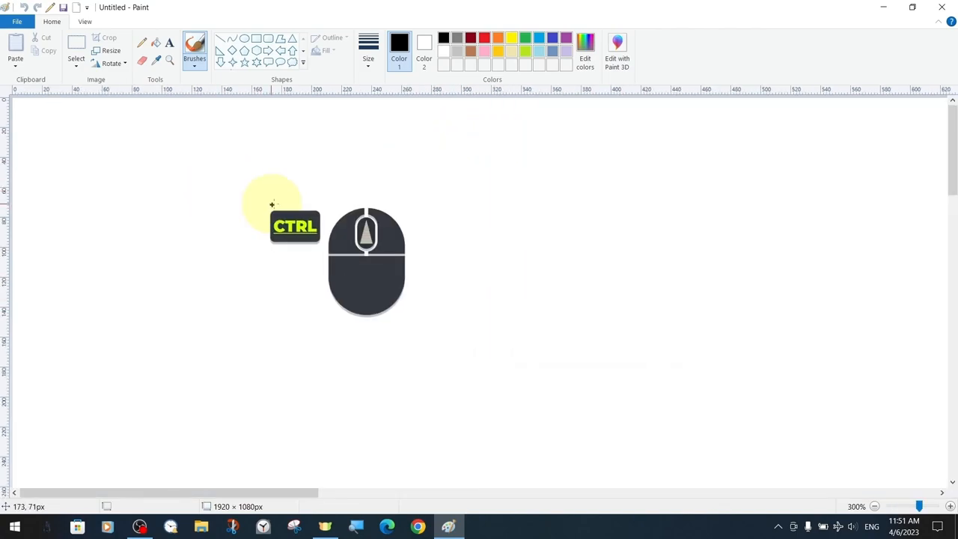
{"action": "left_click", "coordinate": [85, 21]}
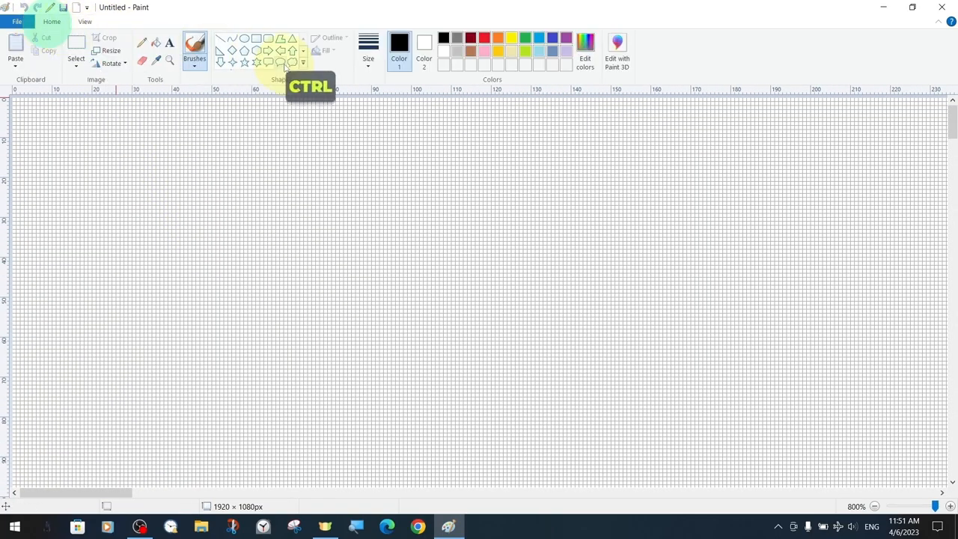
Dab a few black test marks with the Pencil and the plain brush at different sizes.
{"action": "left_click", "coordinate": [367, 45]}
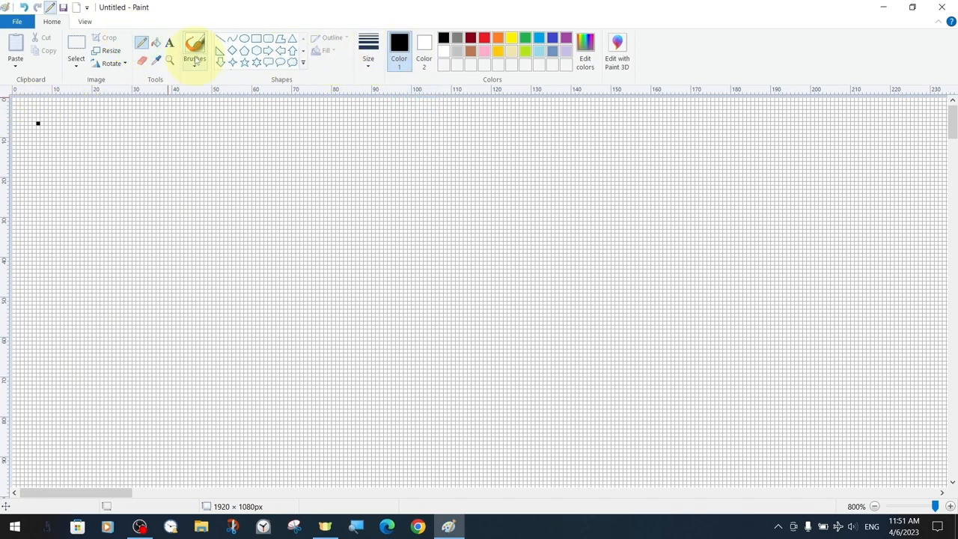
{"action": "left_click", "coordinate": [194, 48]}
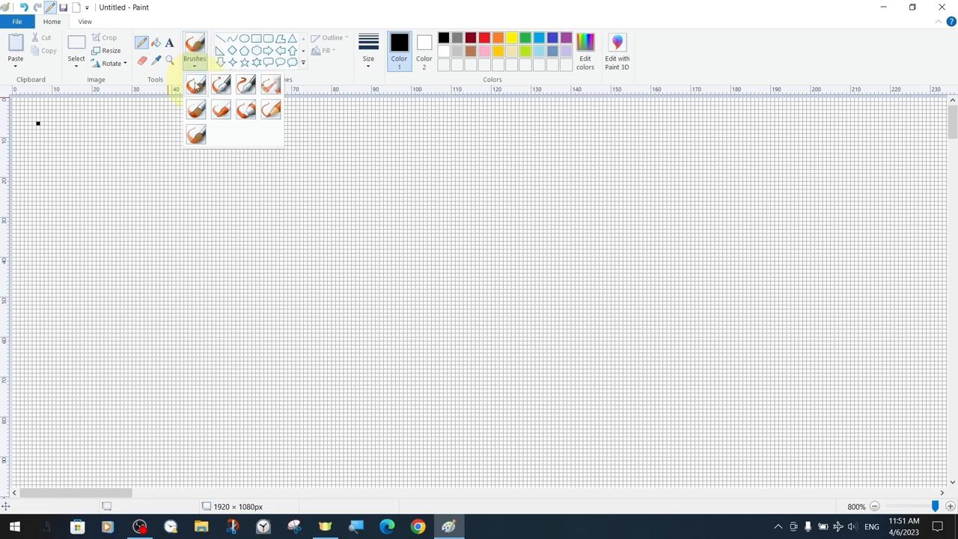
{"action": "left_click", "coordinate": [367, 48]}
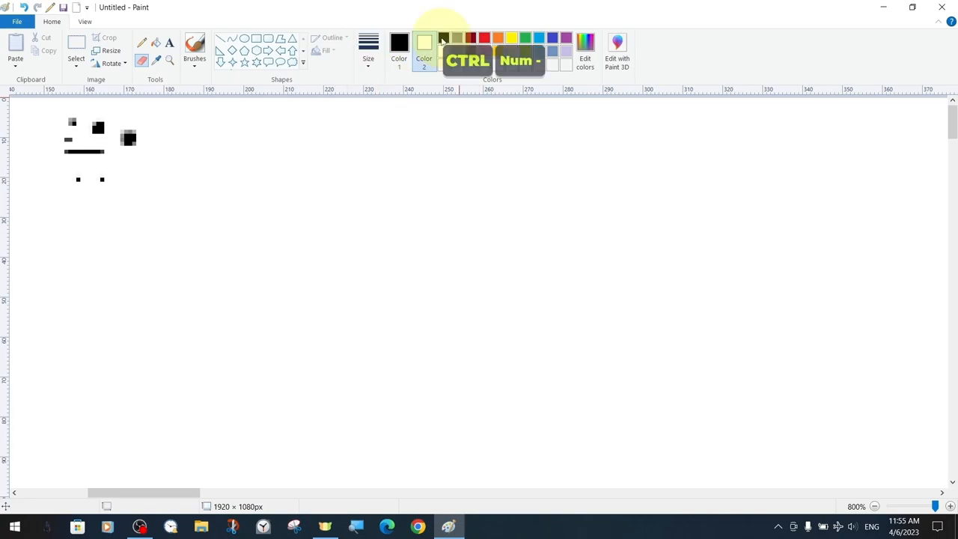
Set Color 2 to black and add two single-pixel dots at the left of the canvas.
{"action": "left_click", "coordinate": [424, 47]}
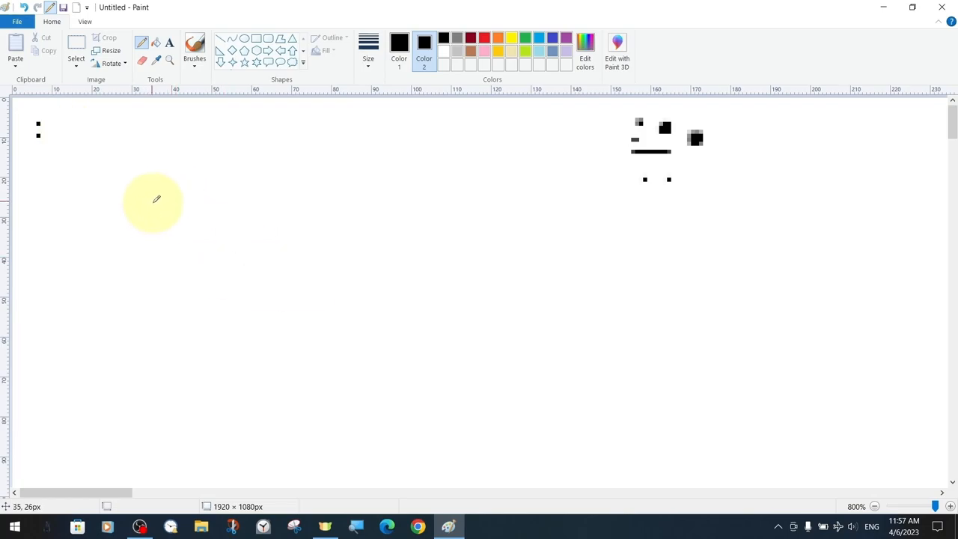
Paint a solid black disc, a crescent and two large black squares beside the dots.
{"action": "left_click", "coordinate": [153, 202]}
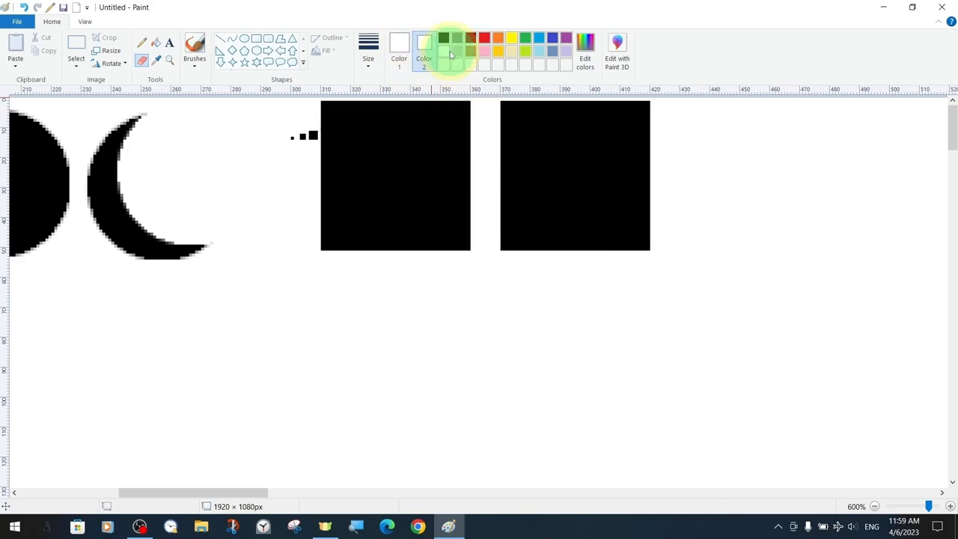
Drag a thick tapering diagonal Calligraphy stroke beside the thin vertical line.
{"action": "left_click_drag", "start_coordinate": [533, 126], "coordinate": [682, 275]}
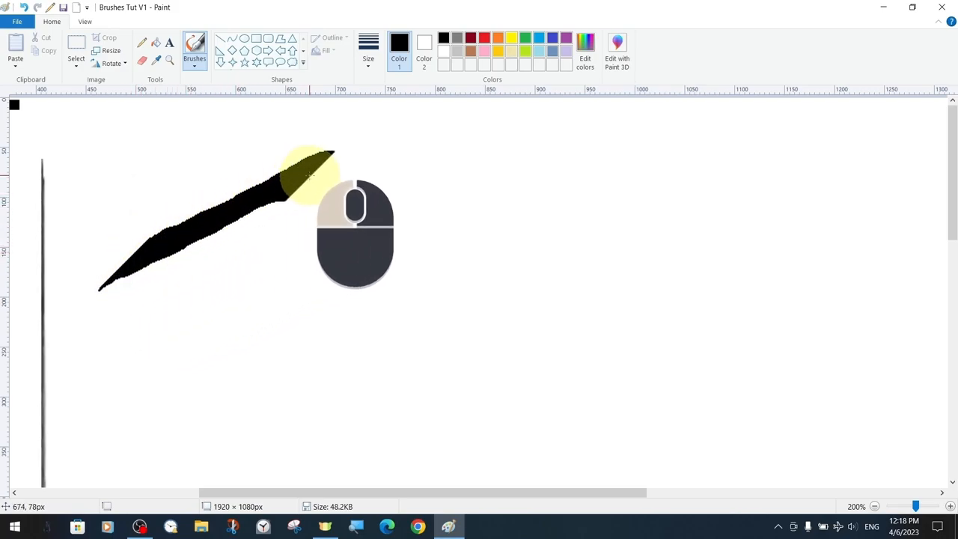
Draw two wavy Calligraphy strokes across the canvas beside the rounded bars.
{"action": "left_click_drag", "start_coordinate": [310, 175], "coordinate": [756, 191]}
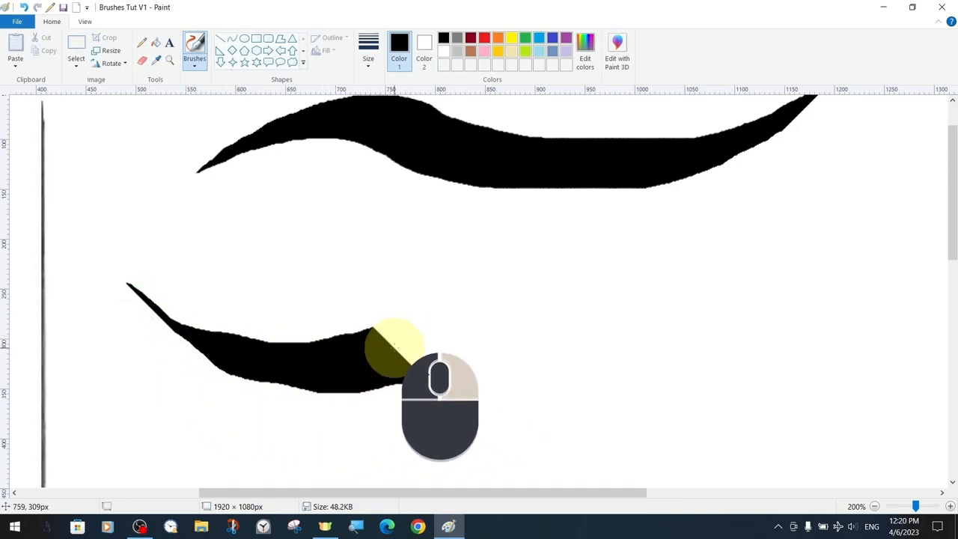
{"action": "left_click_drag", "start_coordinate": [397, 348], "coordinate": [823, 348]}
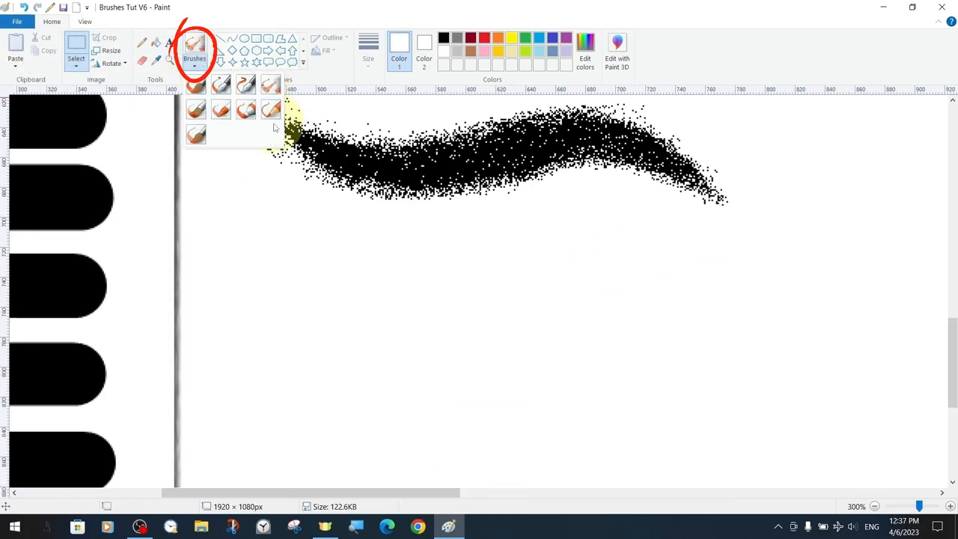
Finish the wave samples in each brush texture and letter 'Cal' and 'Calligraphy' in Gothic style.
{"action": "left_click", "coordinate": [367, 45]}
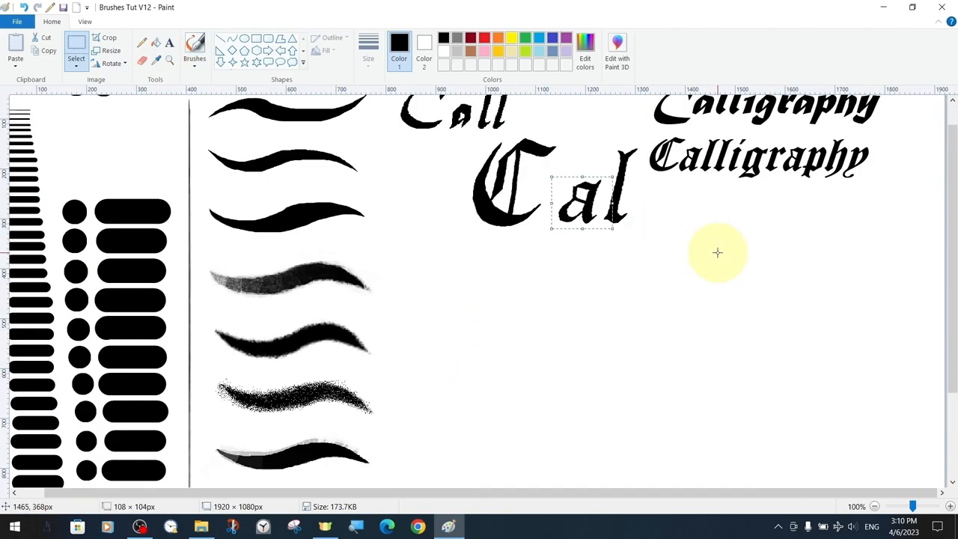
Choose a brush and test a short stroke on the blank area beside the samples at 300%.
{"action": "left_click", "coordinate": [194, 48]}
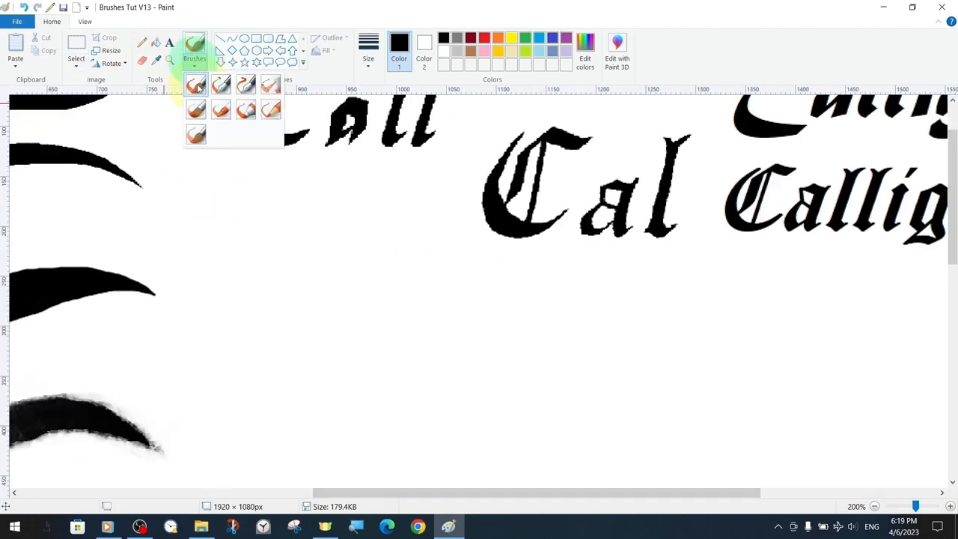
{"action": "left_click_drag", "start_coordinate": [247, 217], "coordinate": [247, 292]}
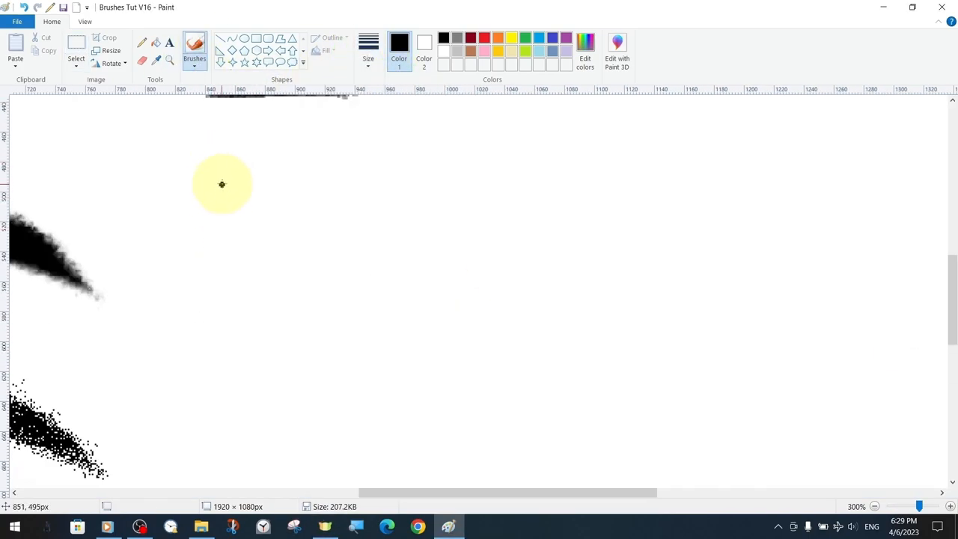
Sketch a cube with hatching and a cast shadow, then pick another brush texture.
{"action": "left_click_drag", "start_coordinate": [222, 184], "coordinate": [350, 302]}
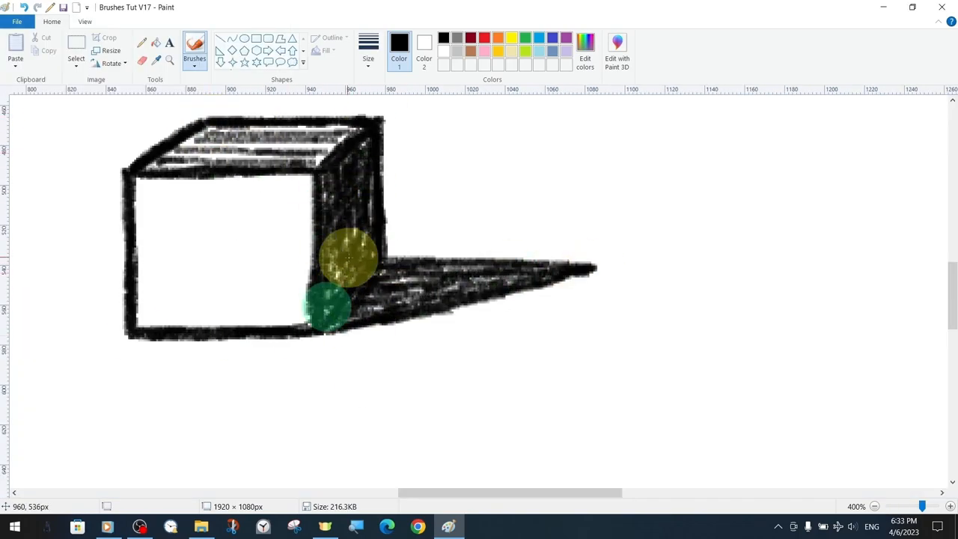
{"action": "left_click", "coordinate": [195, 58]}
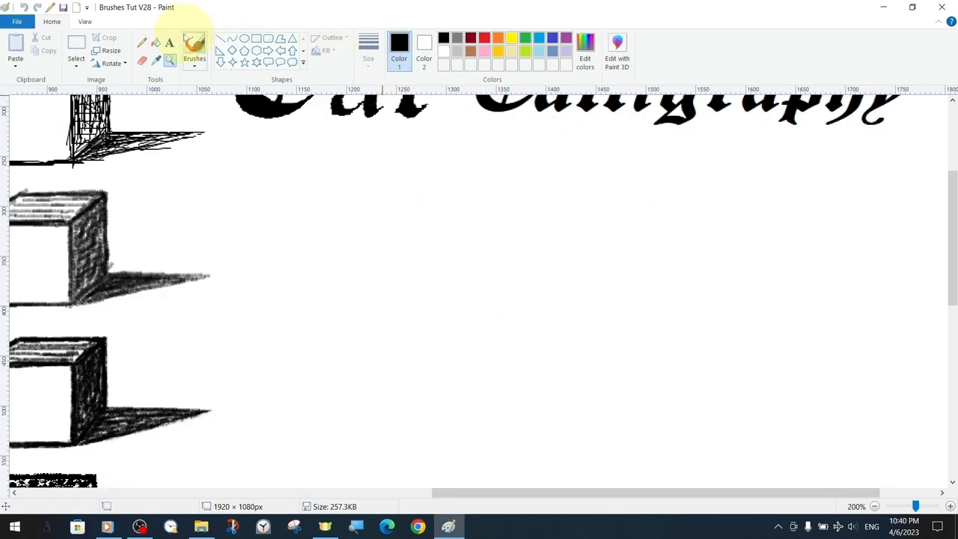
Return to the Brushes tool with red as Color 1 and a chosen stroke size.
{"action": "left_click", "coordinate": [194, 58]}
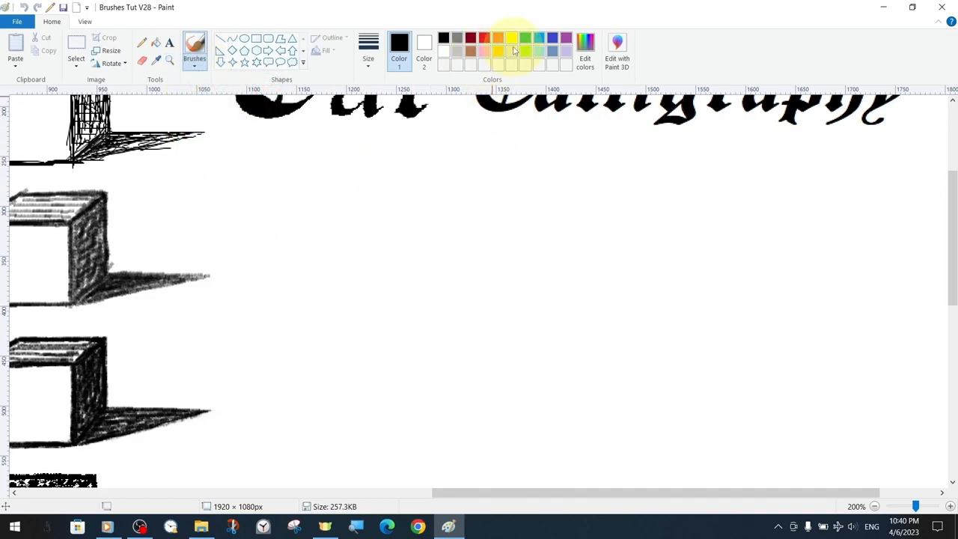
{"action": "left_click", "coordinate": [470, 38]}
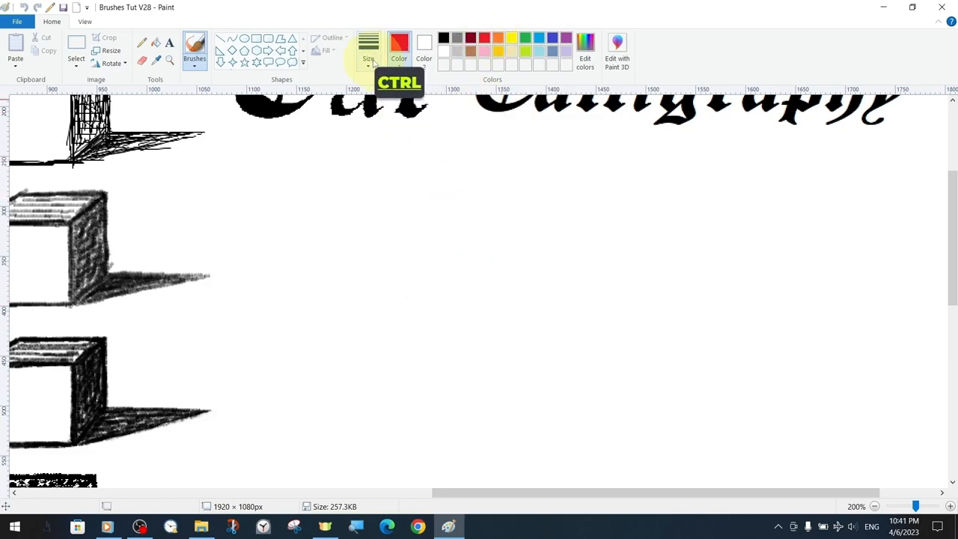
{"action": "left_click", "coordinate": [368, 45]}
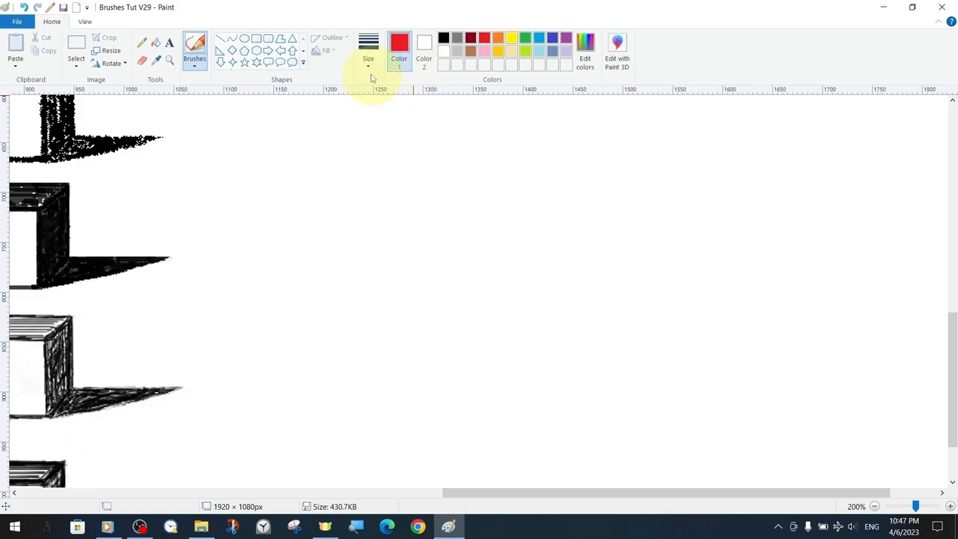
Draw a thin light-blue spiral with an infinity sign to the right of the blobs.
{"action": "left_click", "coordinate": [539, 38]}
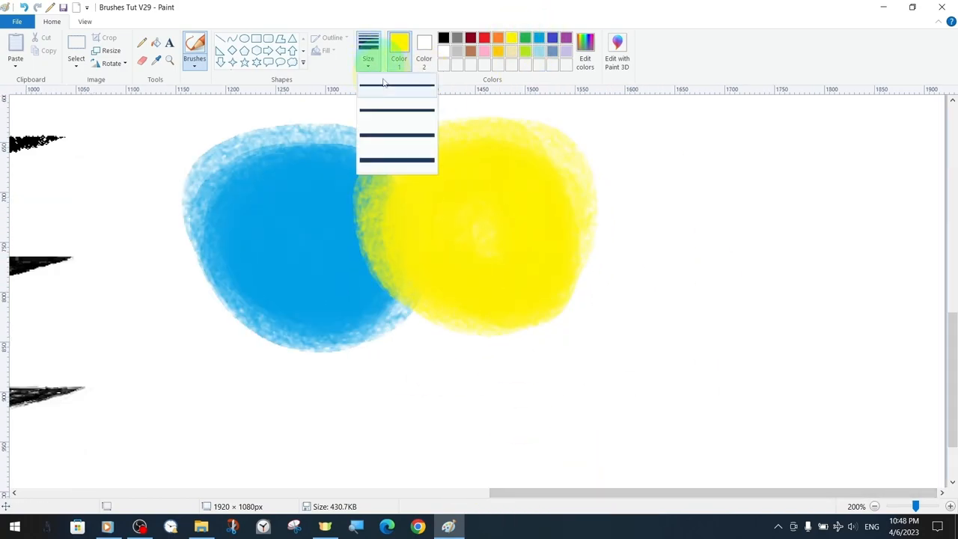
{"action": "left_click", "coordinate": [396, 83]}
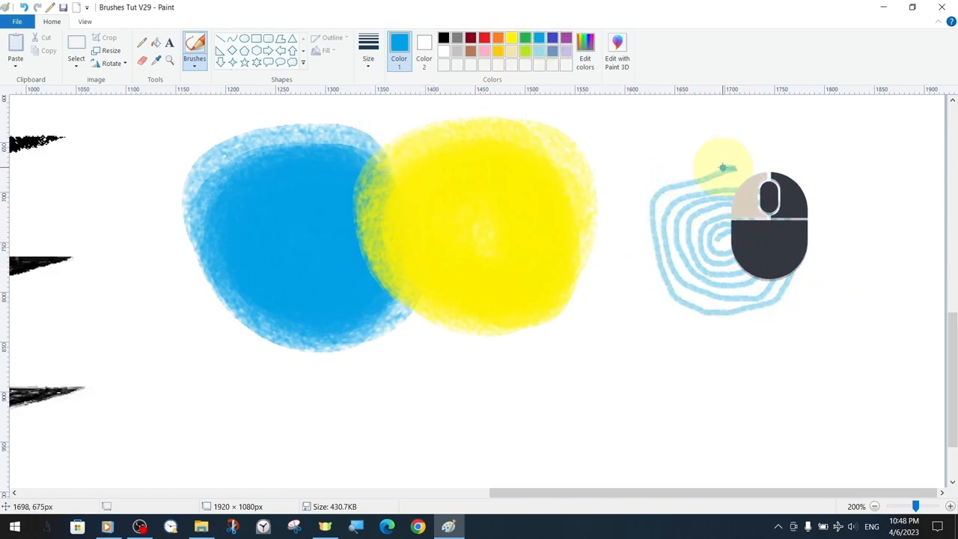
{"action": "left_click_drag", "start_coordinate": [722, 167], "coordinate": [798, 173]}
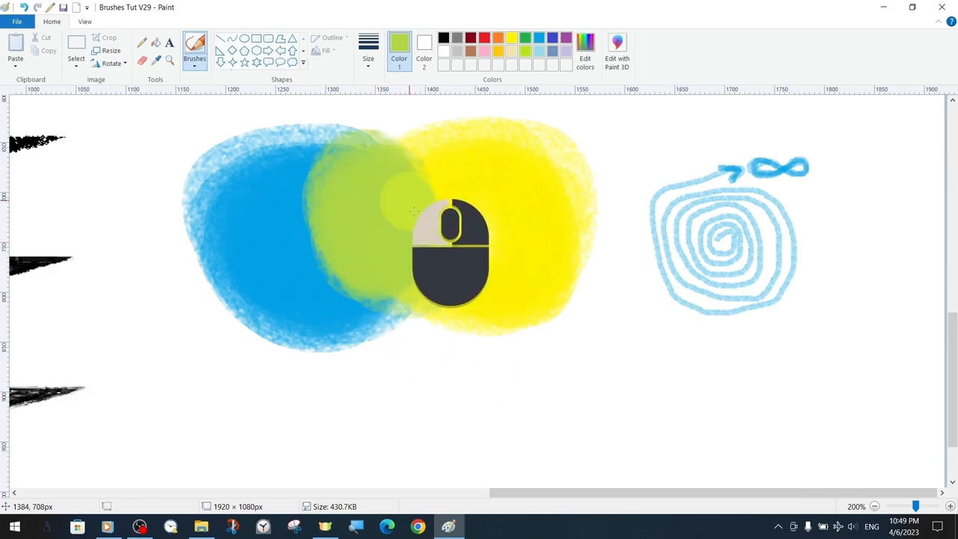
Paint red and blue watercolour blobs blended with purple below the blue-yellow blend.
{"action": "left_click", "coordinate": [193, 59]}
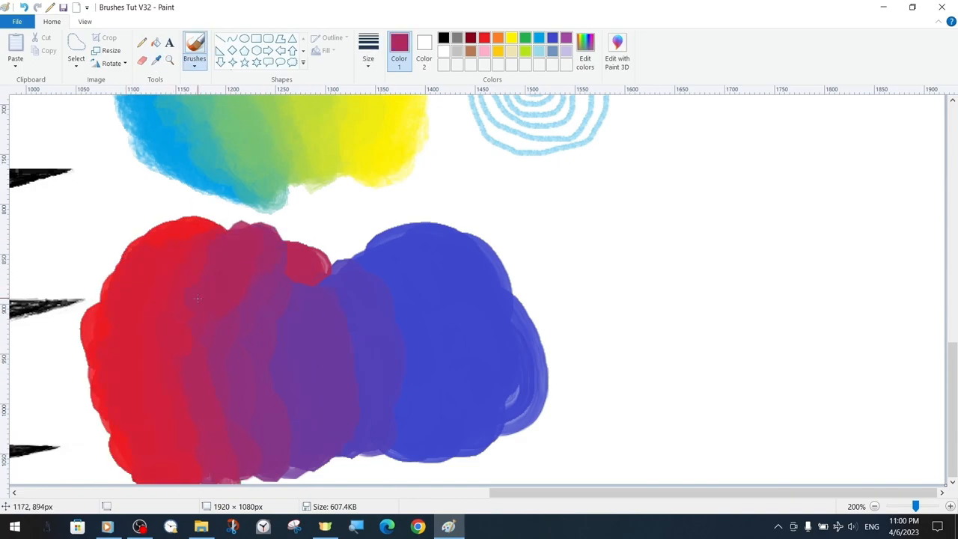
{"action": "left_click", "coordinate": [685, 337]}
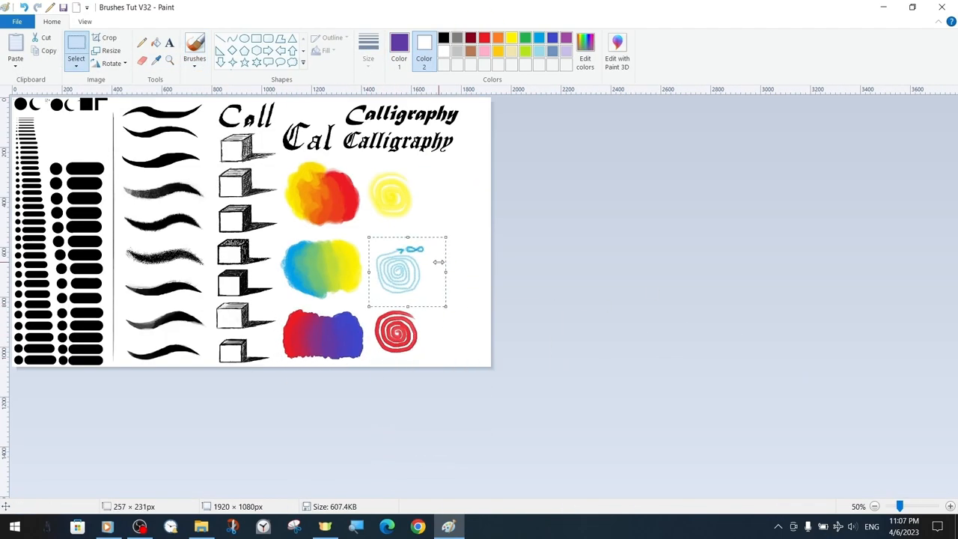
Draw a green-filled Star shape with a thicker blue outline beside the red spiral.
{"action": "left_click", "coordinate": [332, 37]}
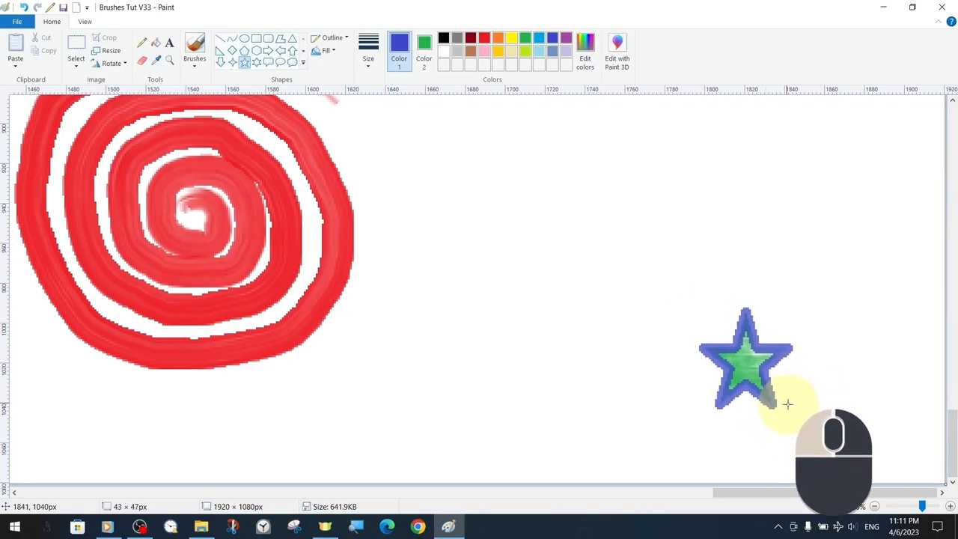
{"action": "left_click", "coordinate": [368, 45]}
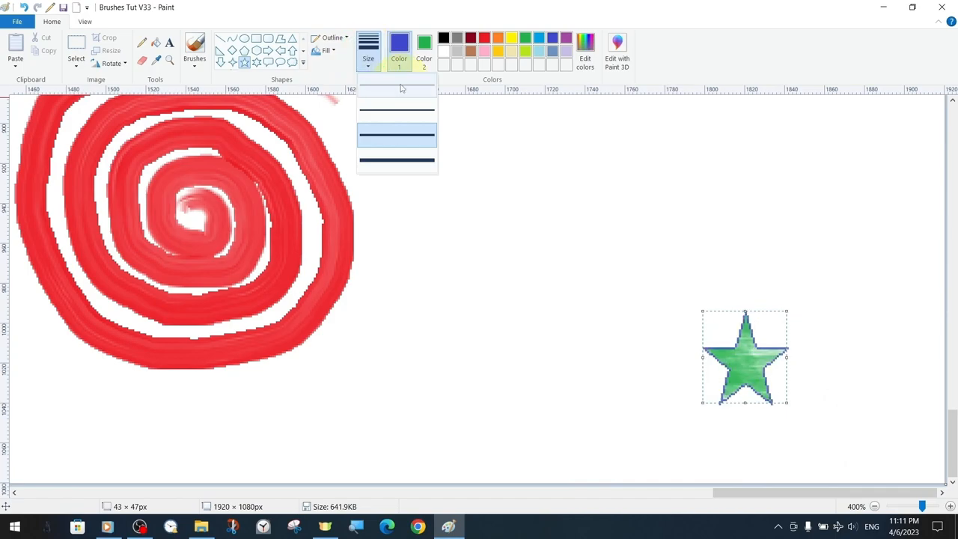
{"action": "mouse_move", "coordinate": [402, 101]}
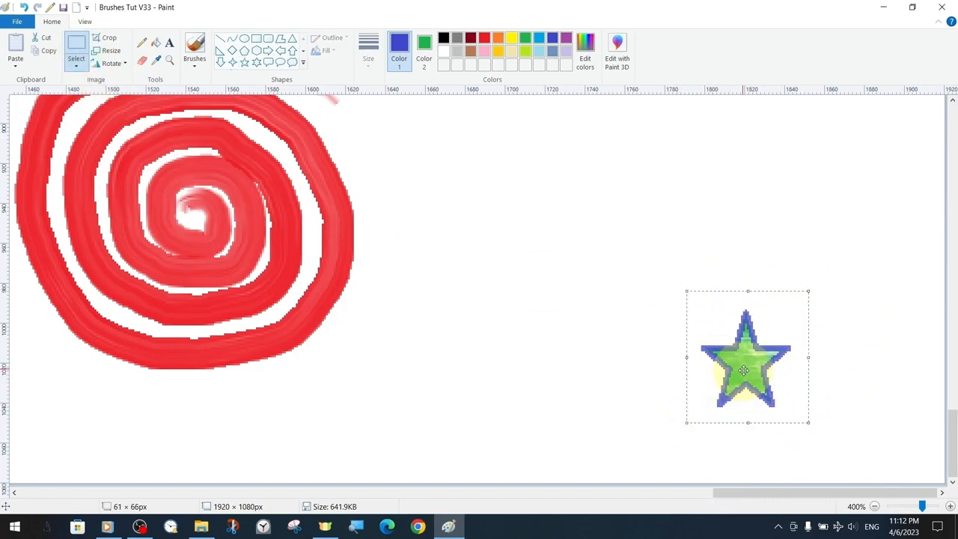
Undo the move that left a green block and reselect the green star for stamping.
{"action": "left_click", "coordinate": [75, 58]}
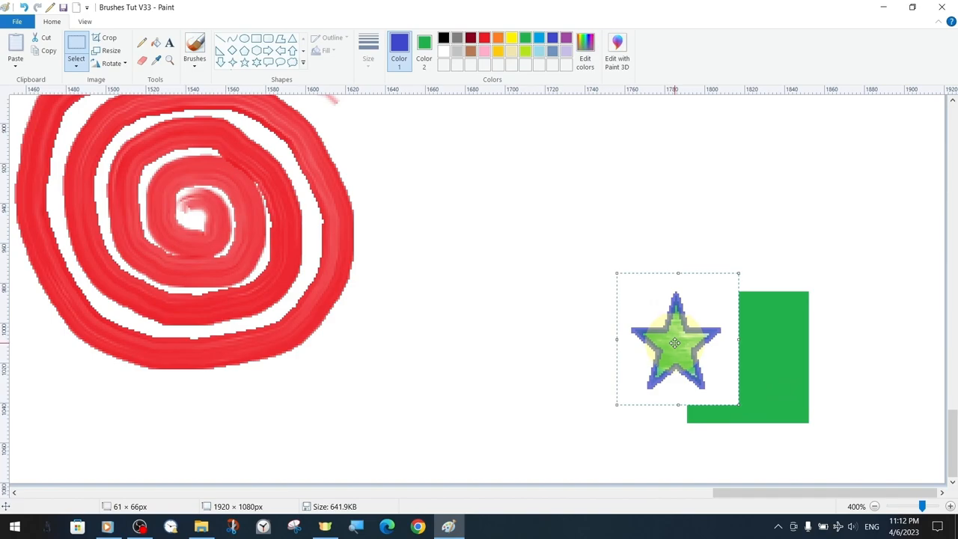
{"action": "key", "text": "ctrl+z"}
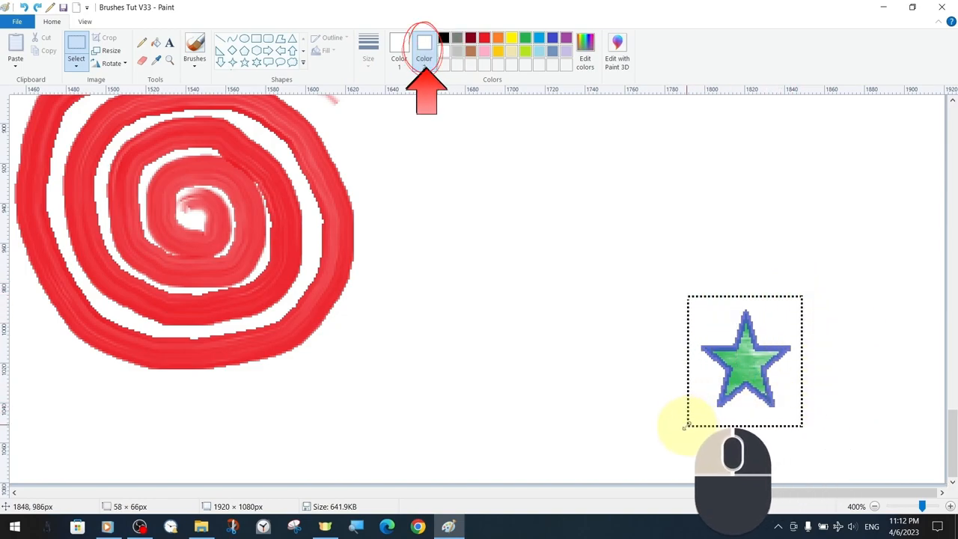
{"action": "left_click_drag", "start_coordinate": [744, 359], "coordinate": [614, 292]}
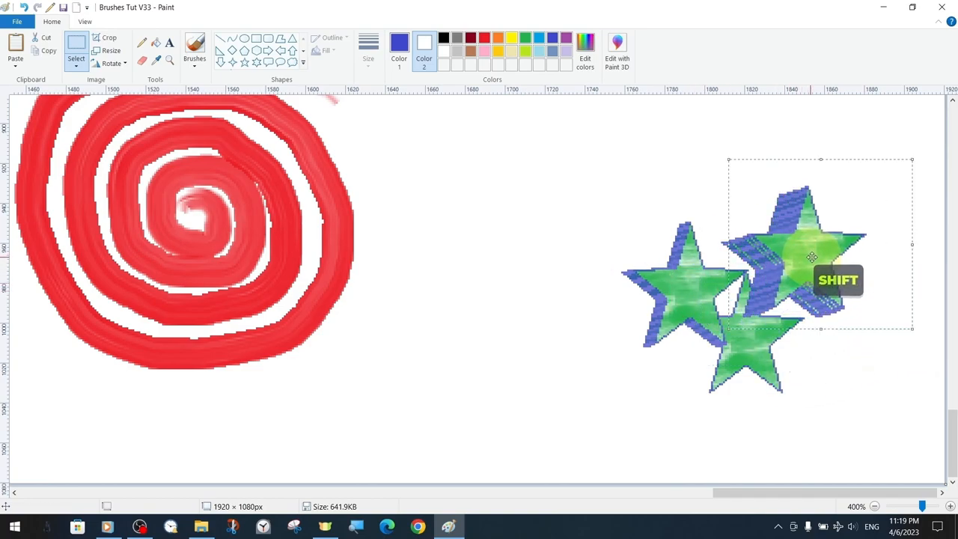
Shift-drag the star selection to smear trails and stamp a line of small star copies.
{"action": "left_click_drag", "start_coordinate": [812, 257], "coordinate": [599, 195]}
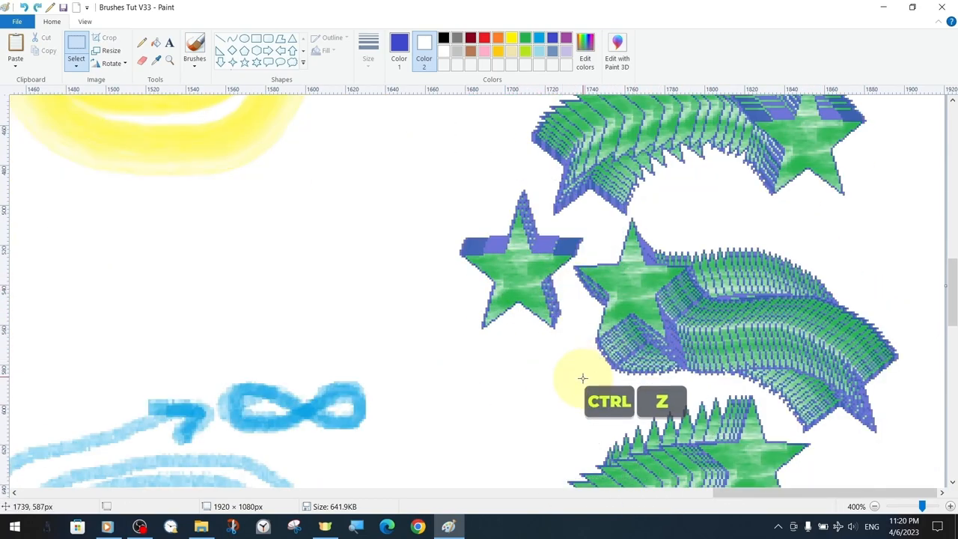
{"action": "left_click", "coordinate": [111, 50]}
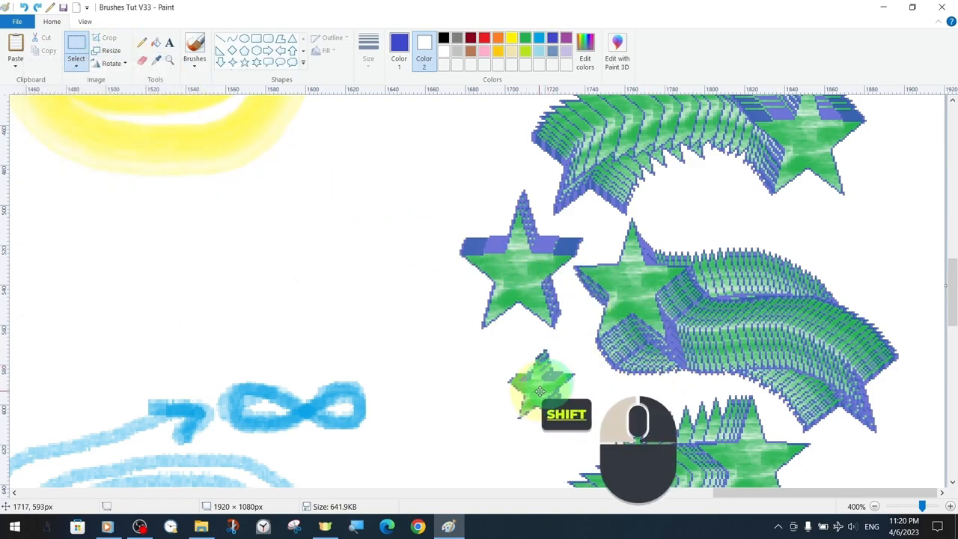
{"action": "left_click_drag", "start_coordinate": [539, 385], "coordinate": [854, 236]}
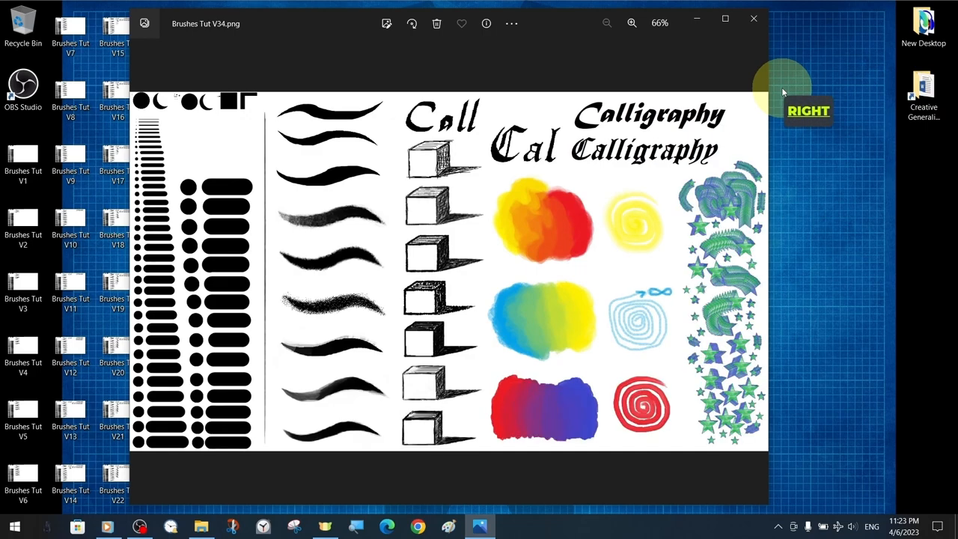
Maximize the Photos viewer showing 'Brushes Tut V34', then close it to reveal the desktop.
{"action": "left_click", "coordinate": [808, 110]}
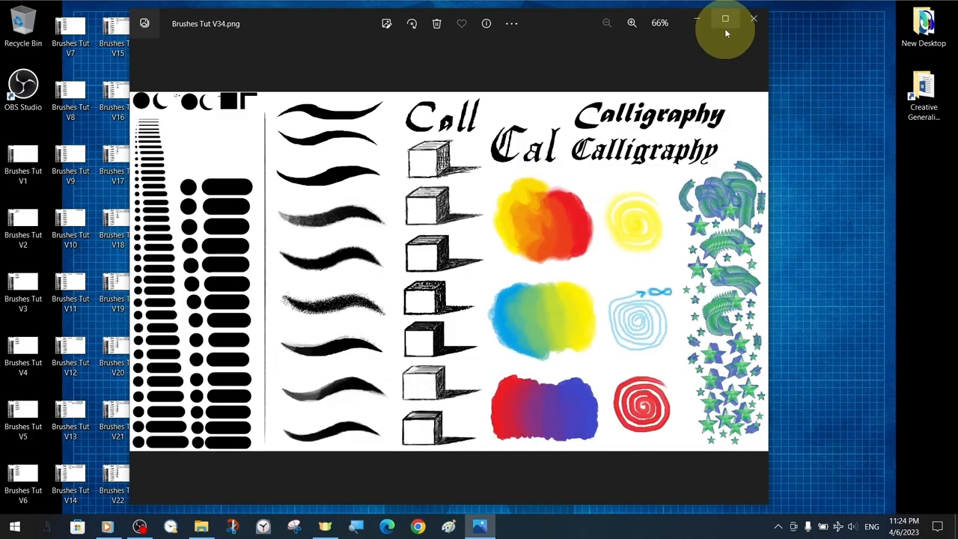
{"action": "left_click", "coordinate": [724, 19]}
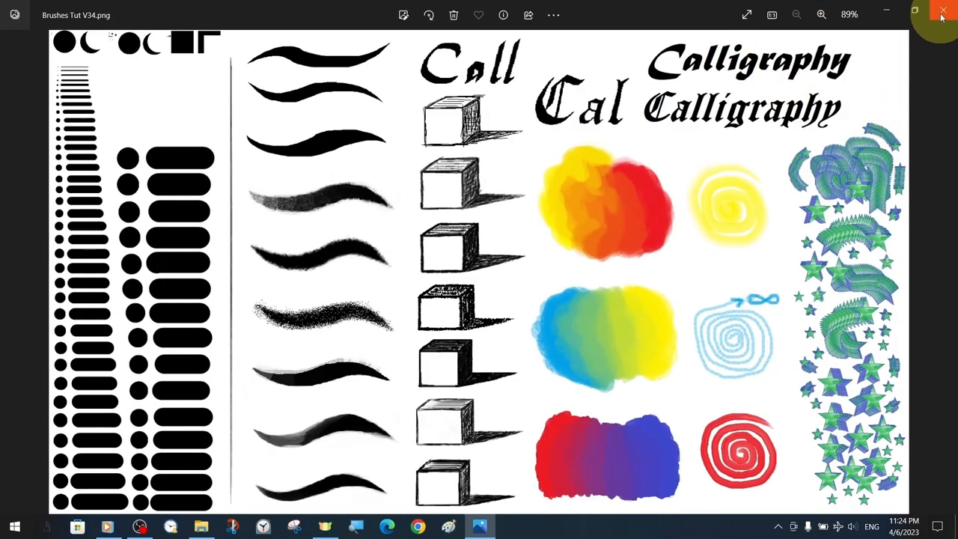
{"action": "left_click", "coordinate": [942, 13]}
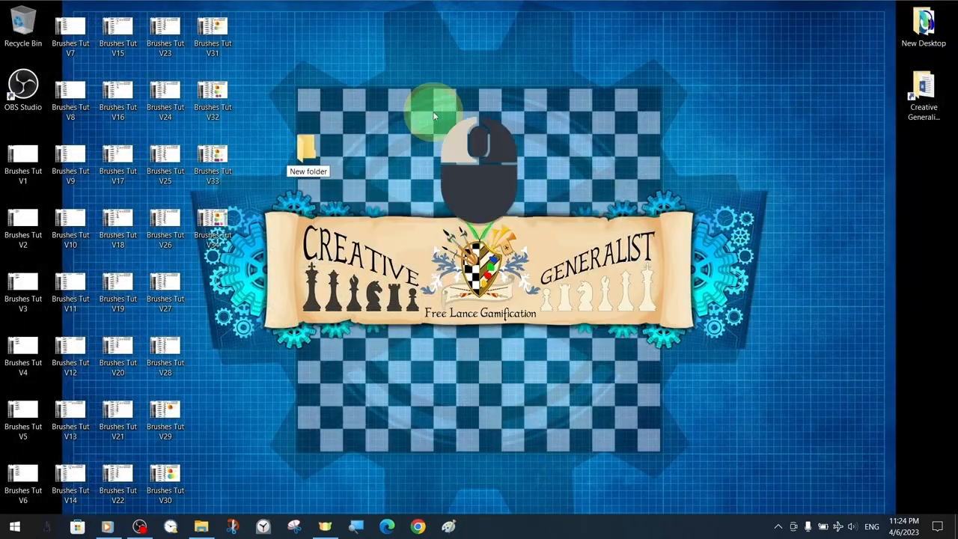